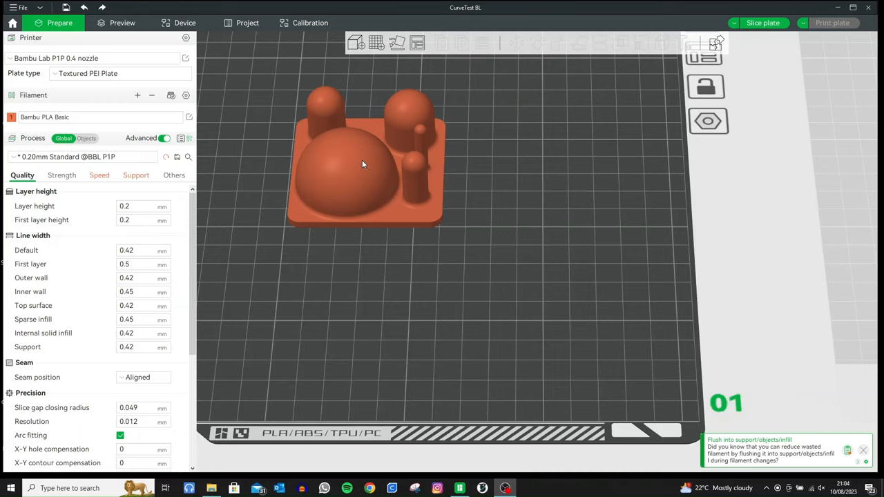
pyautogui.moveTo(386, 180)
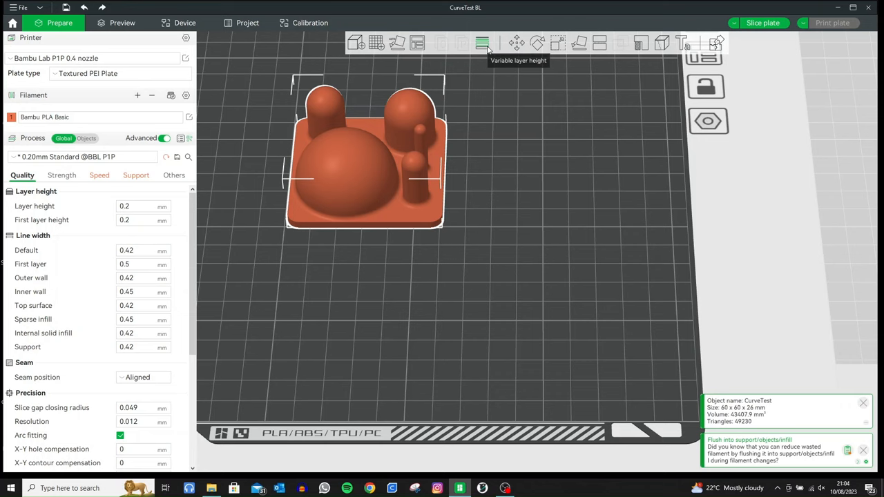
# Open the Variable layer height tool to show CurveTest's colour-coded layer-height map
pyautogui.click(482, 43)
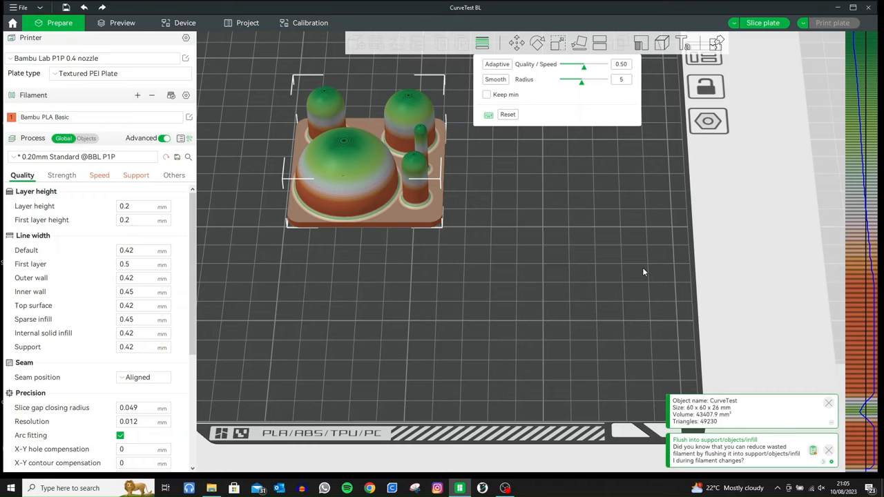
pyautogui.moveTo(380, 122)
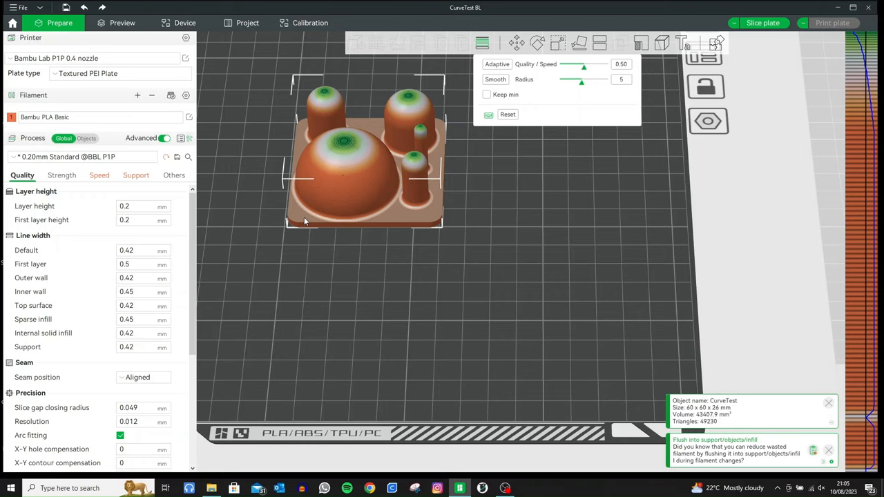
pyautogui.moveTo(346, 147)
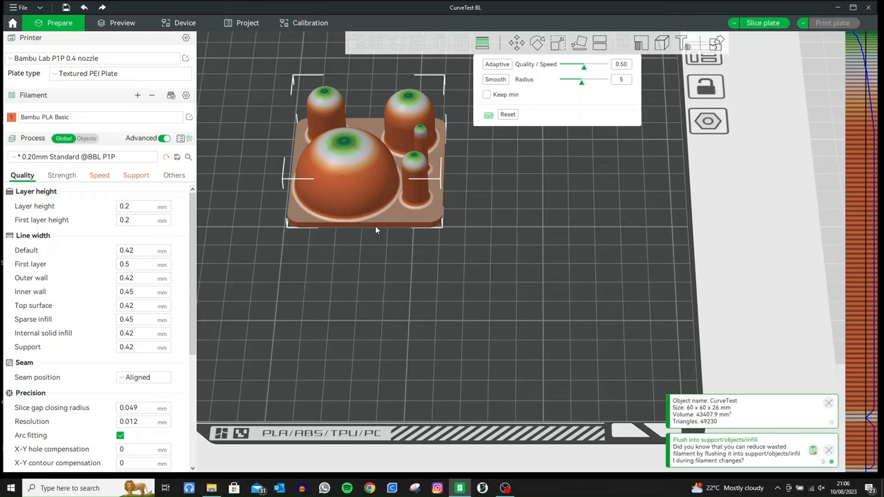
pyautogui.moveTo(327, 176)
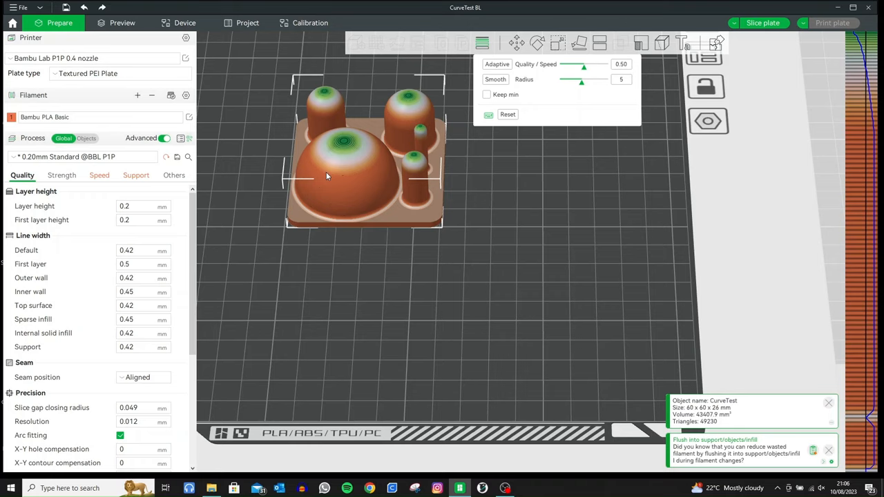
pyautogui.moveTo(309, 200)
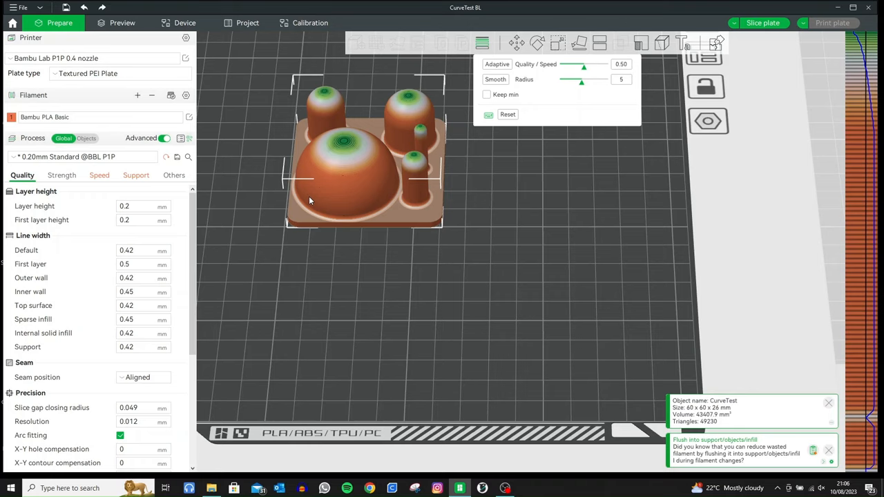
pyautogui.moveTo(317, 199)
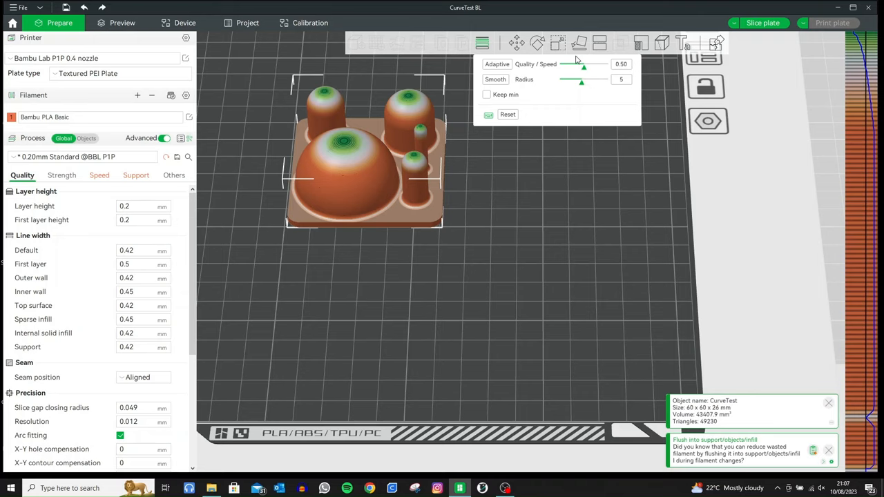
# Lower the Quality/Speed slider and enter an exact value of 0.10
pyautogui.moveTo(583, 64); pyautogui.dragTo(566, 64)
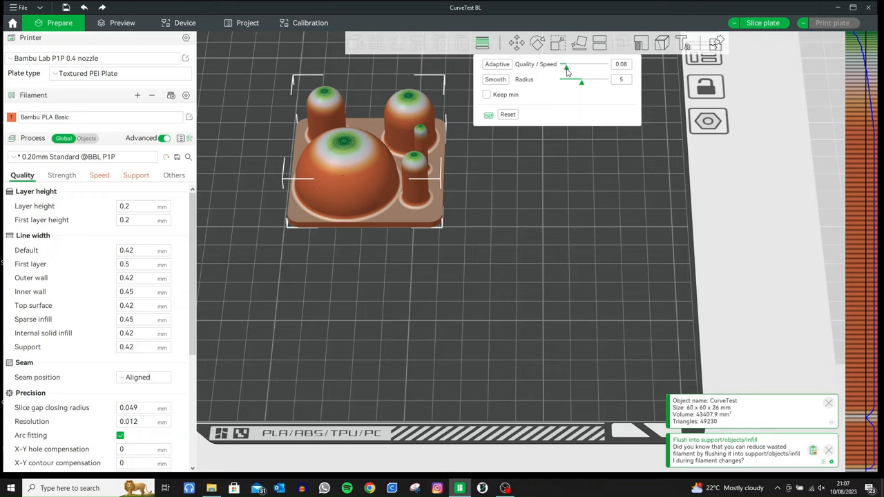
pyautogui.click(620, 64)
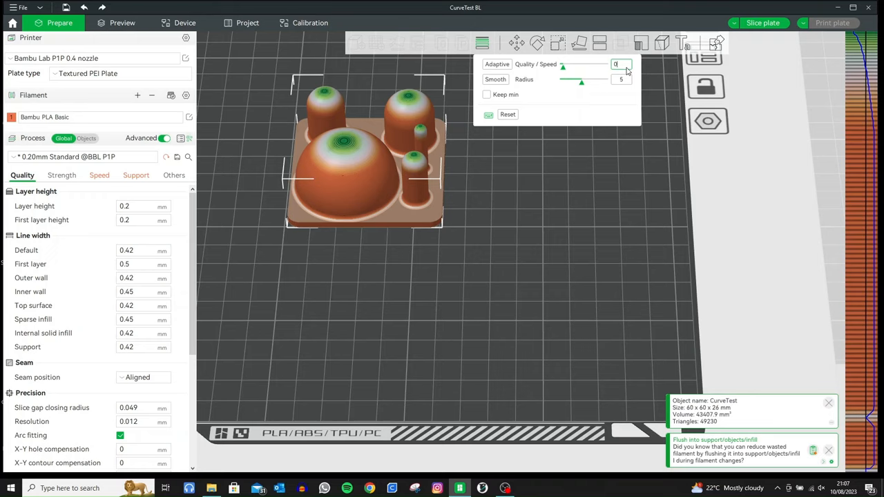
pyautogui.write('0.10')
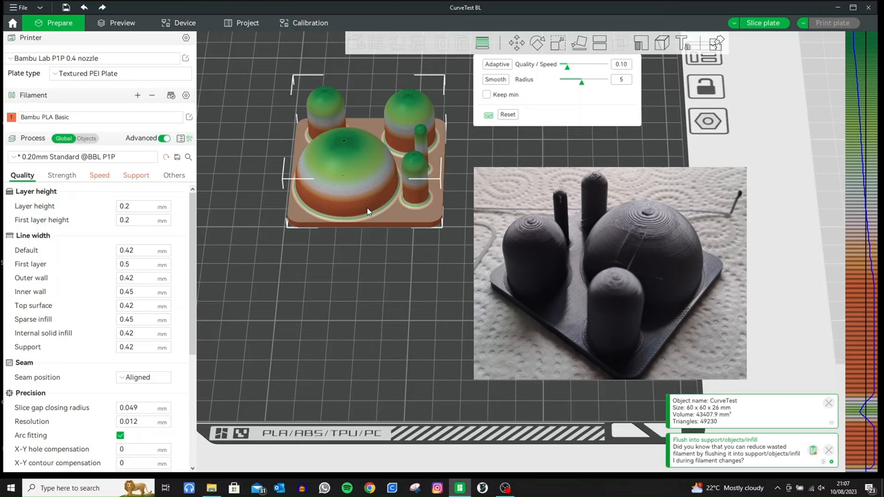
pyautogui.moveTo(309, 167)
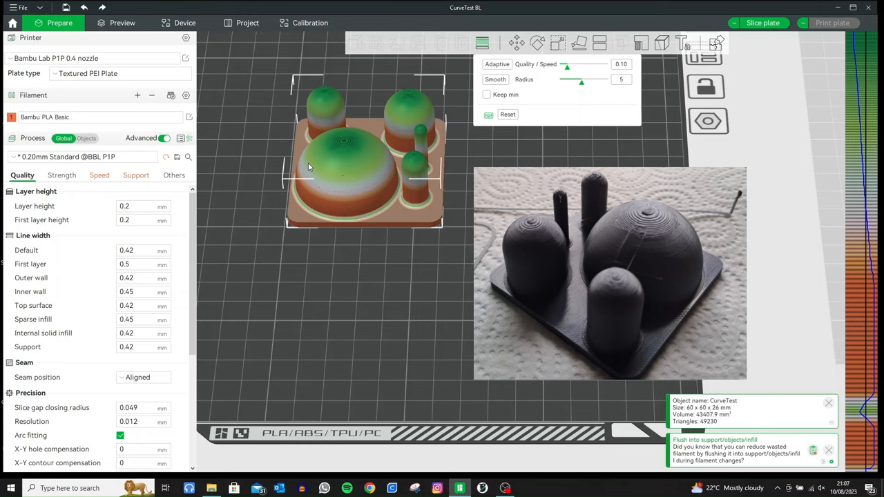
pyautogui.moveTo(345, 145)
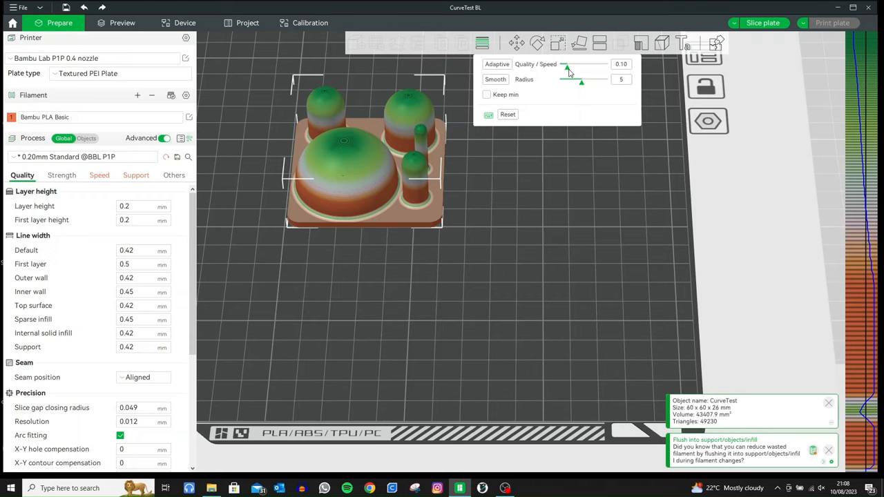
pyautogui.moveTo(566, 69); pyautogui.dragTo(579, 69)
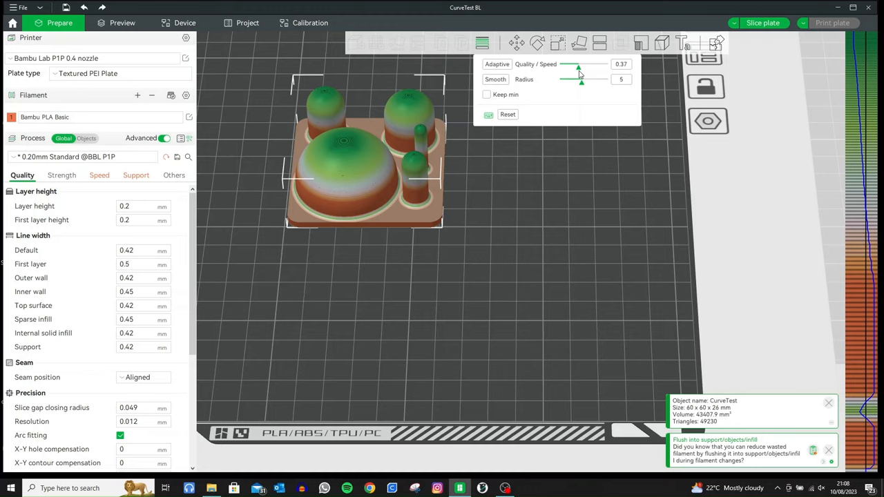
# Drag Quality/Speed from 0.37 to 0.31, up to 0.76, then back down
pyautogui.moveTo(579, 69); pyautogui.dragTo(575, 68)
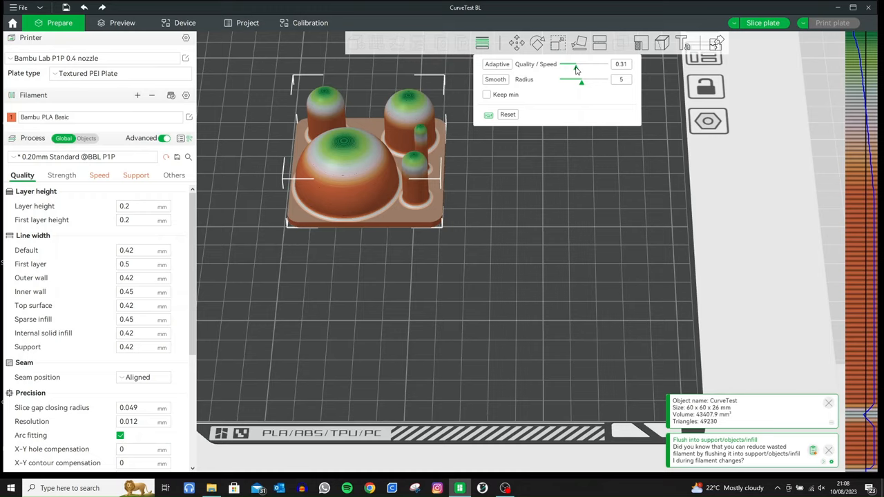
pyautogui.moveTo(577, 72); pyautogui.dragTo(596, 71)
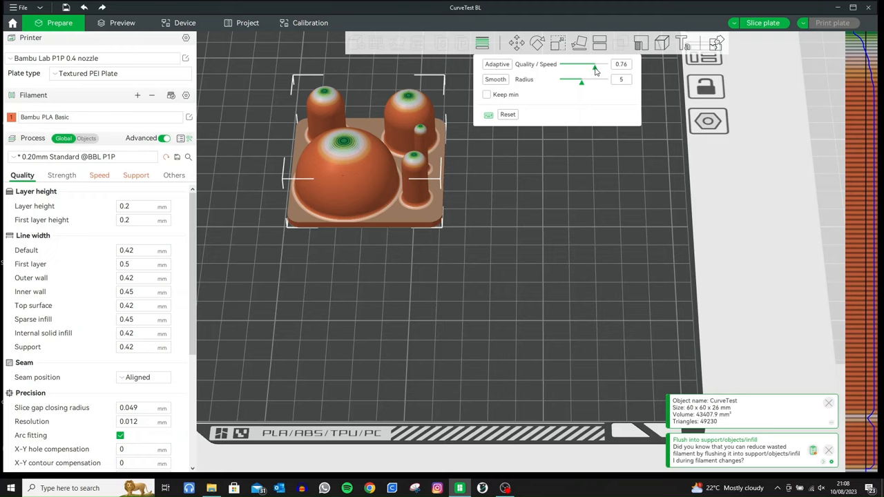
pyautogui.moveTo(594, 67); pyautogui.dragTo(572, 67)
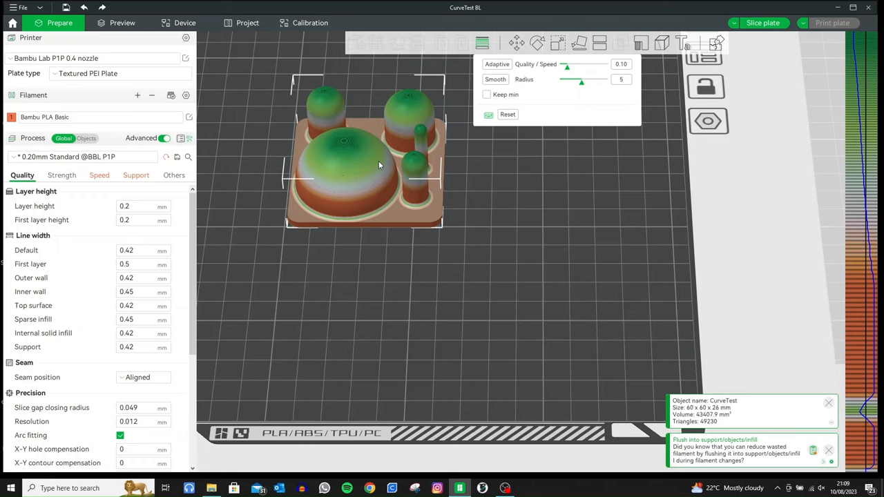
pyautogui.moveTo(309, 161)
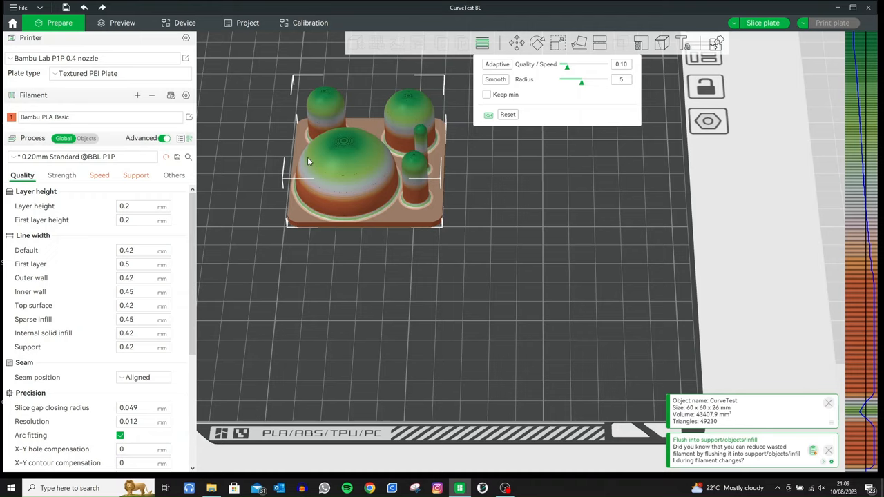
pyautogui.moveTo(346, 147)
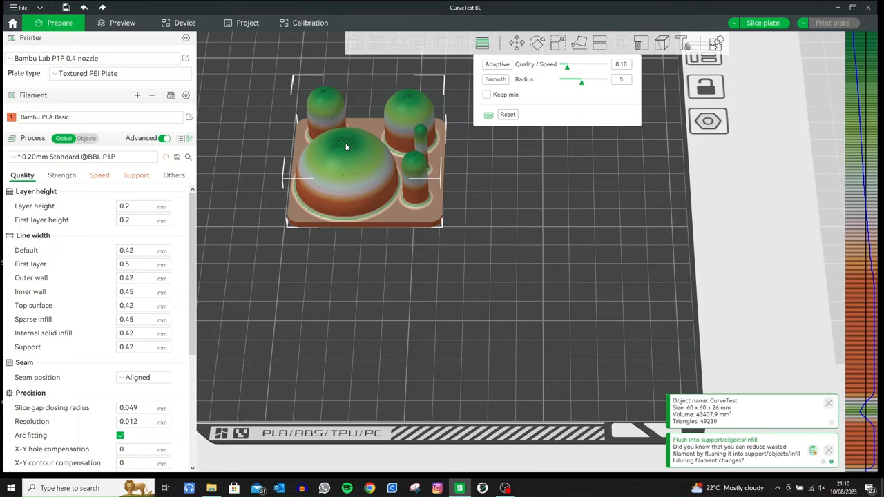
pyautogui.moveTo(345, 220)
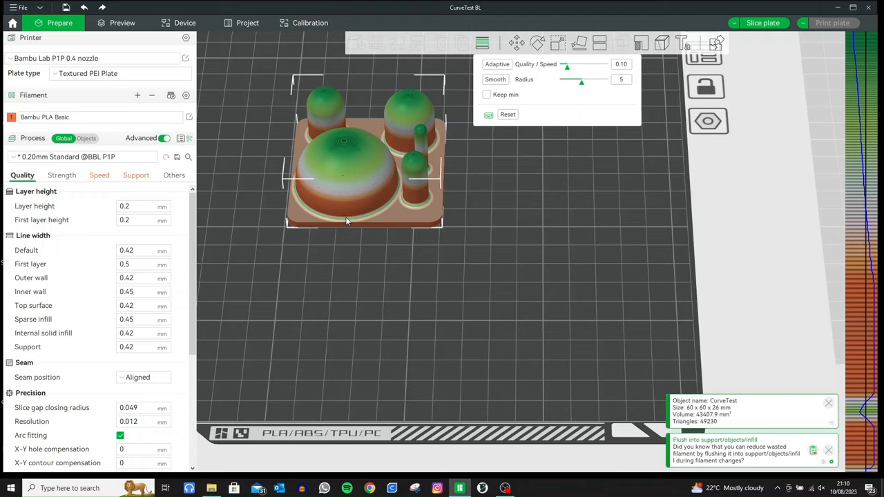
pyautogui.moveTo(324, 204)
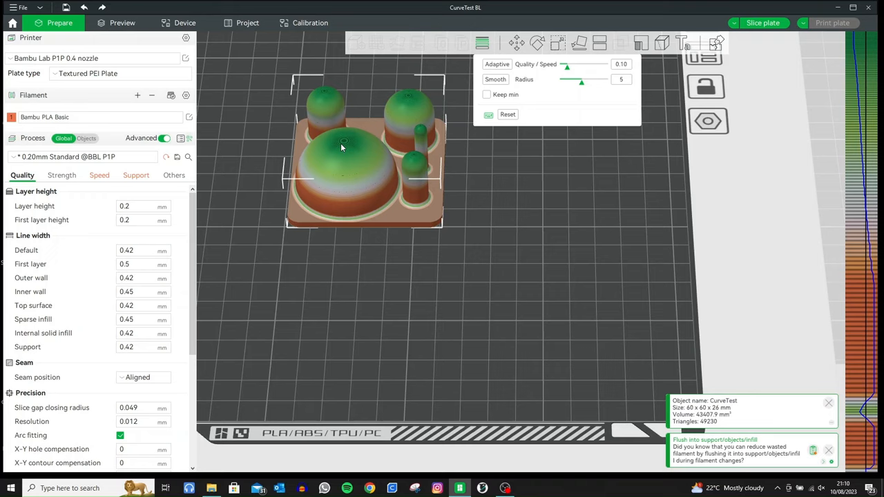
pyautogui.moveTo(435, 178)
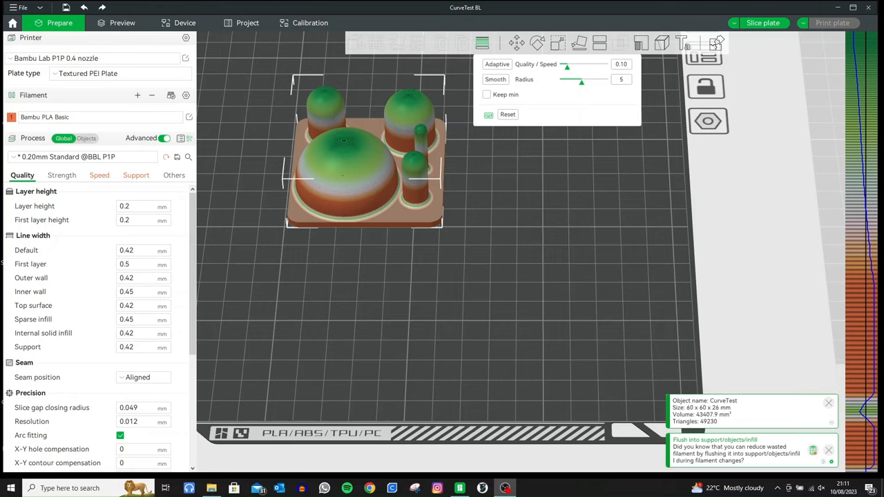
pyautogui.moveTo(488, 115)
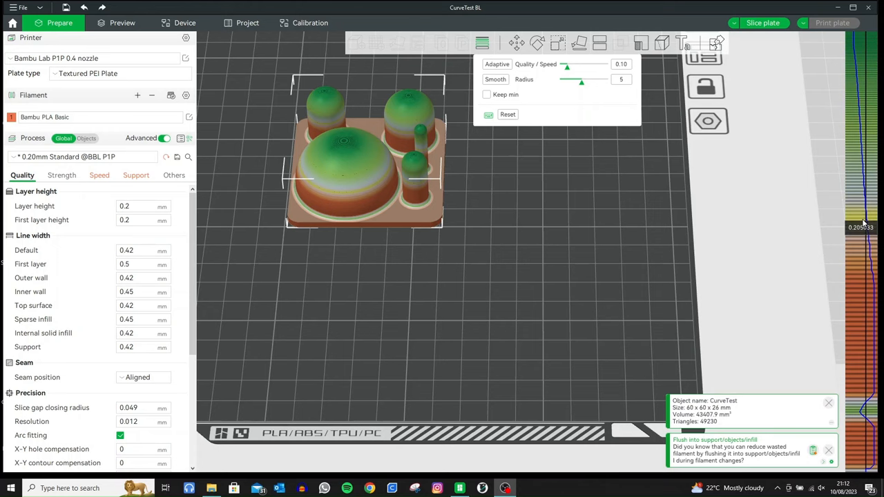
pyautogui.moveTo(861, 228); pyautogui.dragTo(861, 373)
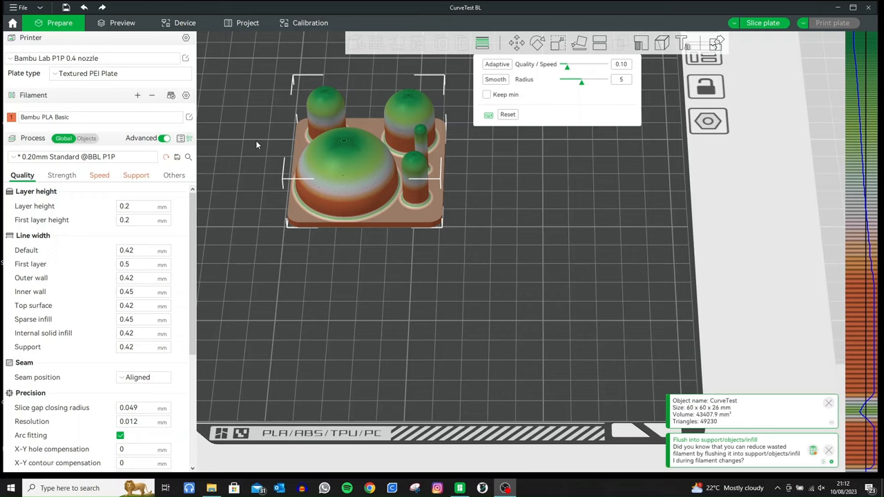
pyautogui.moveTo(338, 145)
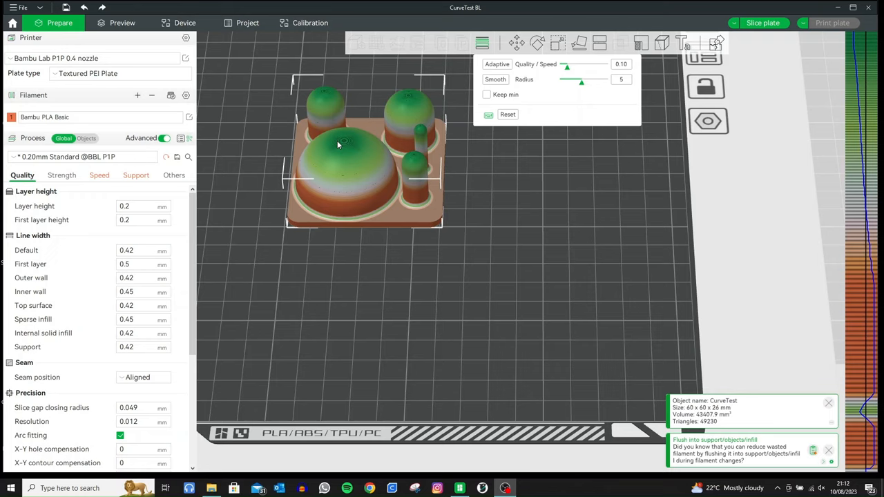